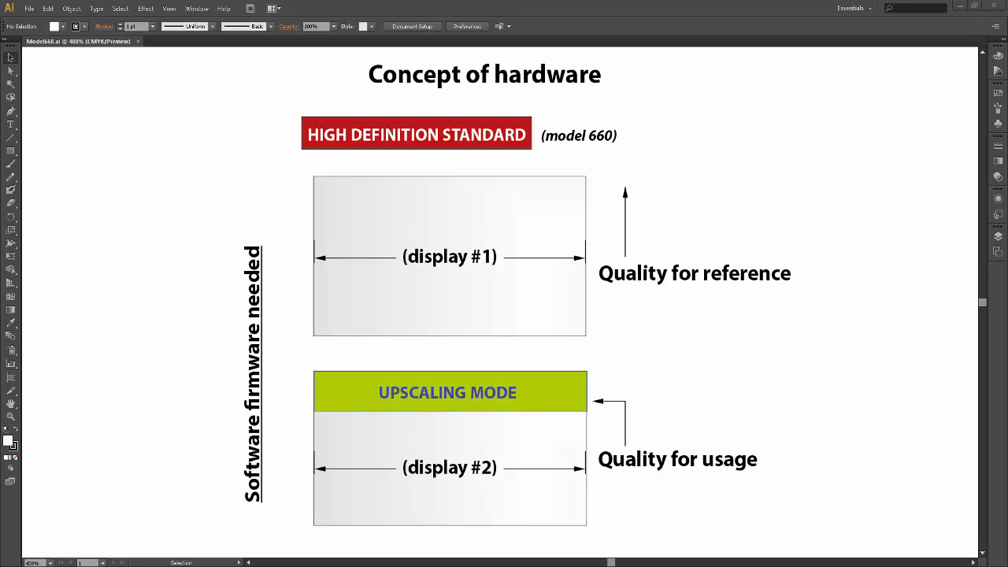
- Run the Illustrator_Export_Text script, exporting the diagram's strings into the Project folder
click(30, 8)
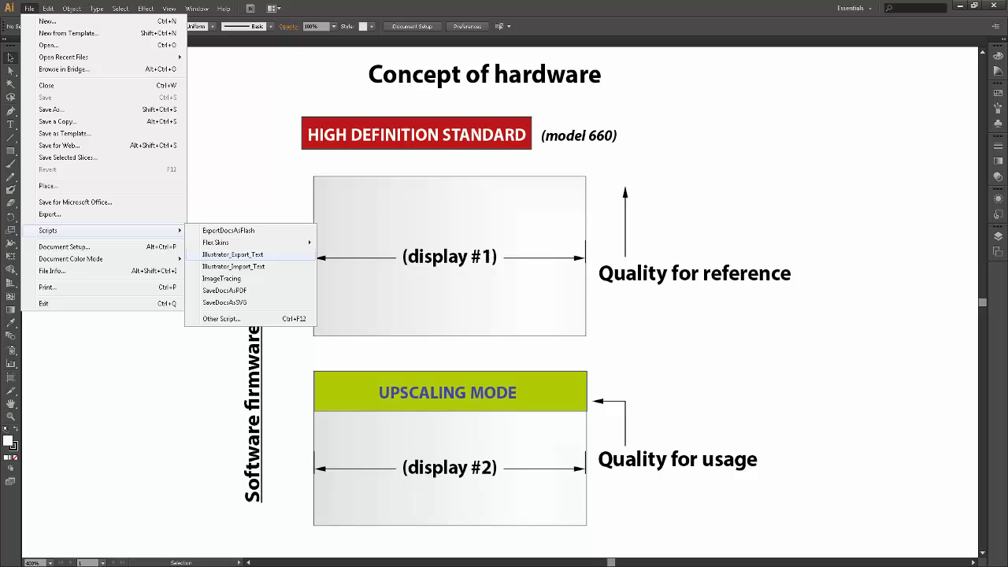
click(232, 254)
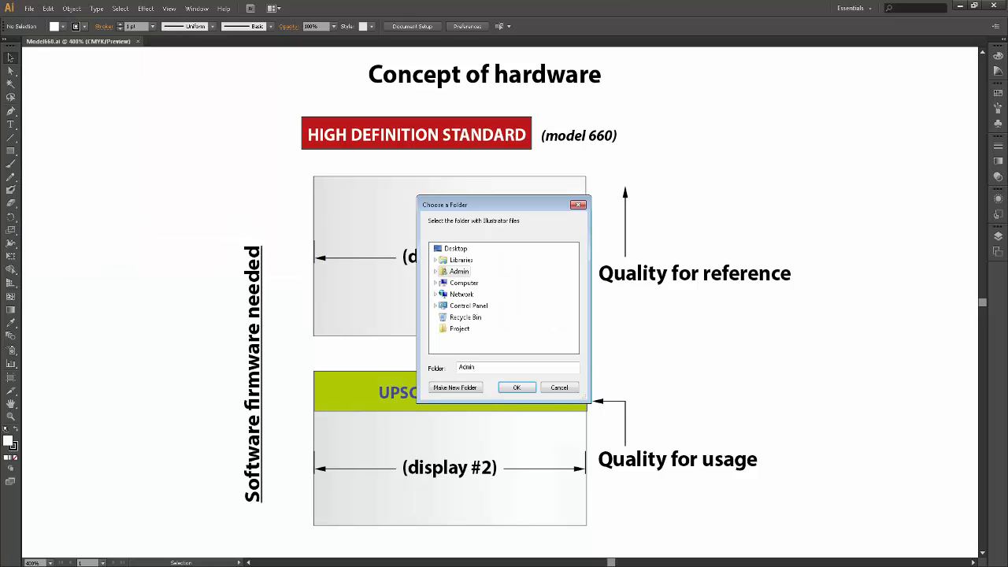
mouse_move(460, 329)
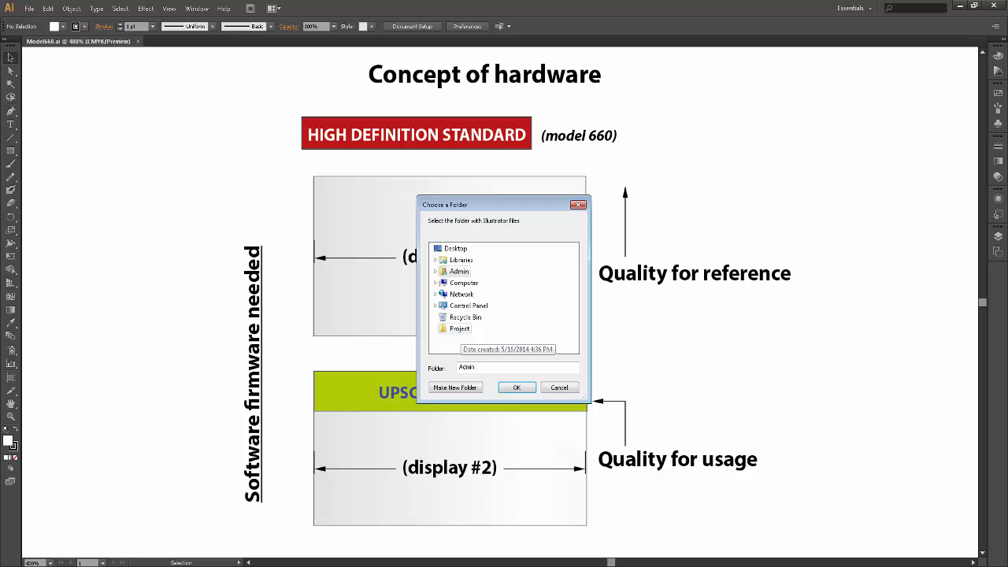
click(459, 328)
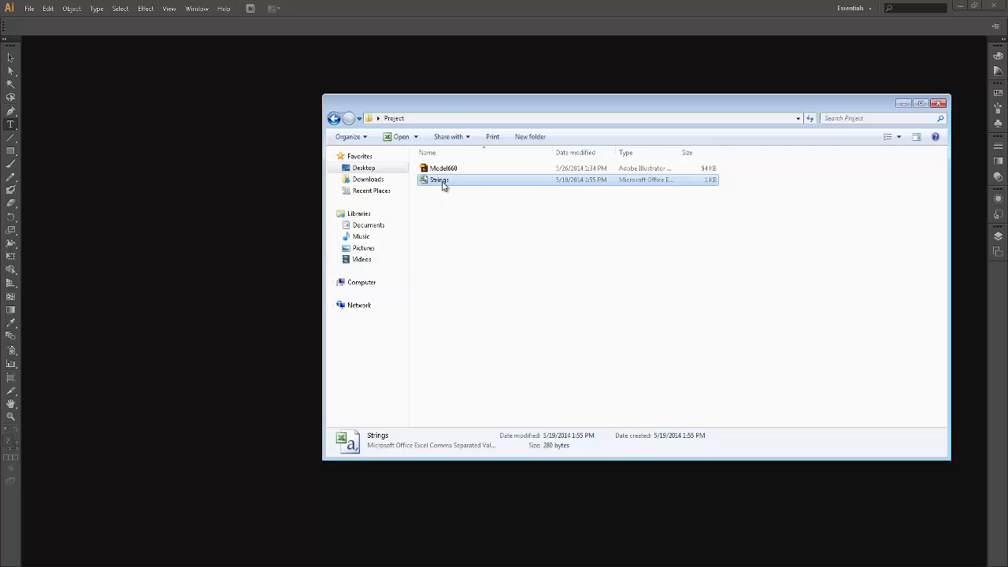
- Open Strings.csv from the Project folder in Excel
double_click(439, 179)
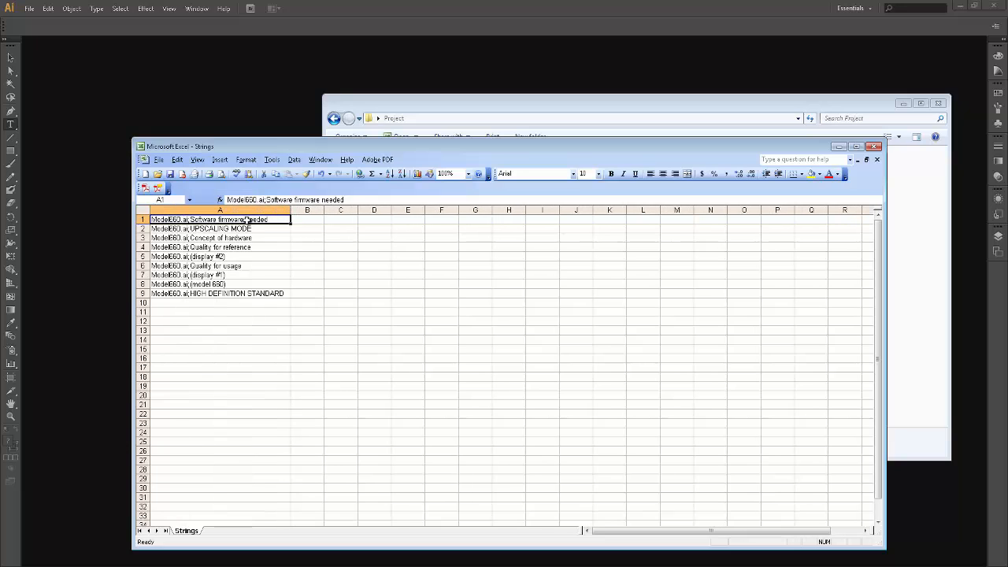
- Append ';' and a Russian translation to each of the nine English strings
click(220, 237)
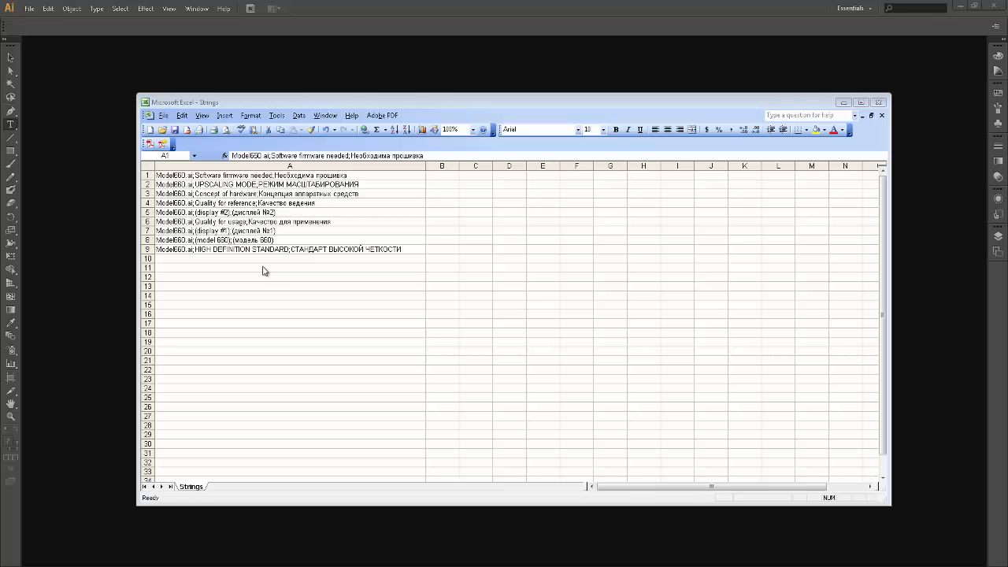
click(289, 165)
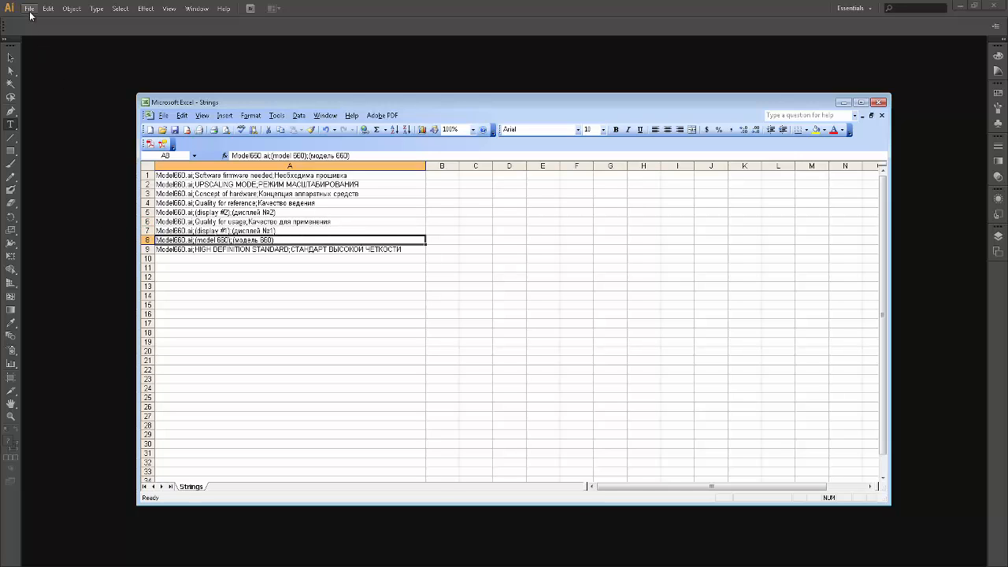
click(29, 9)
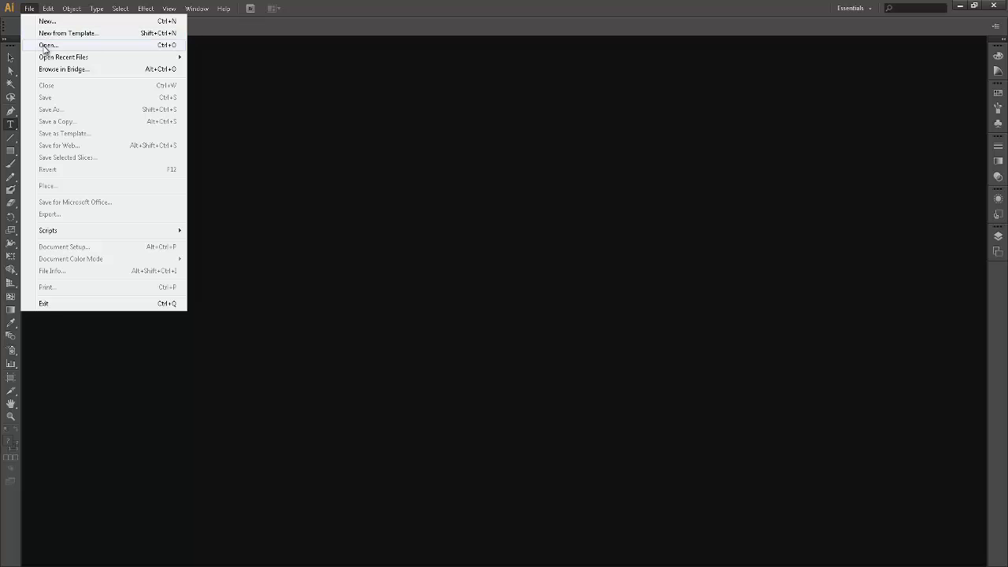
- Reopen Model660 and run Illustrator_Import_Text on the Project folder
click(48, 45)
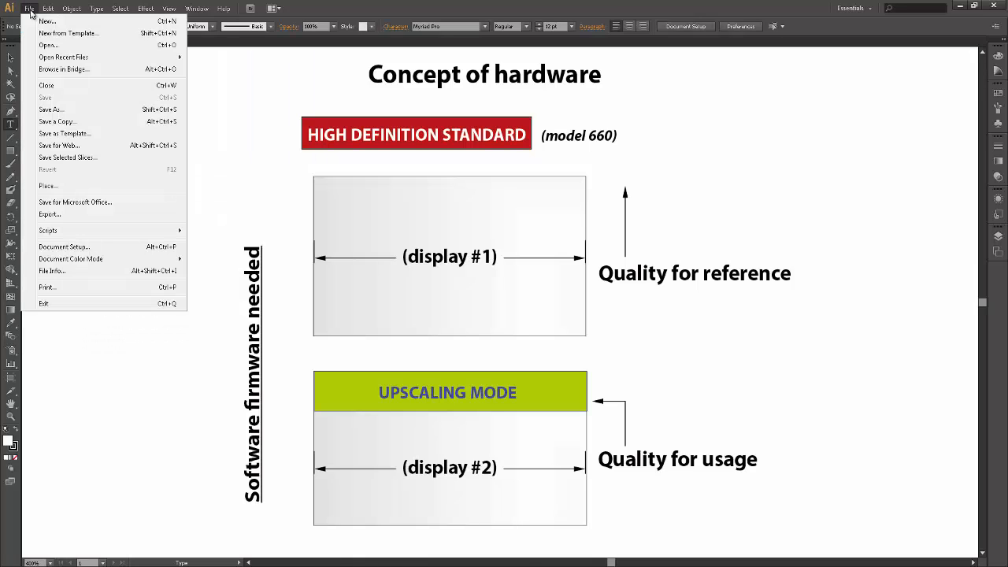
mouse_move(48, 230)
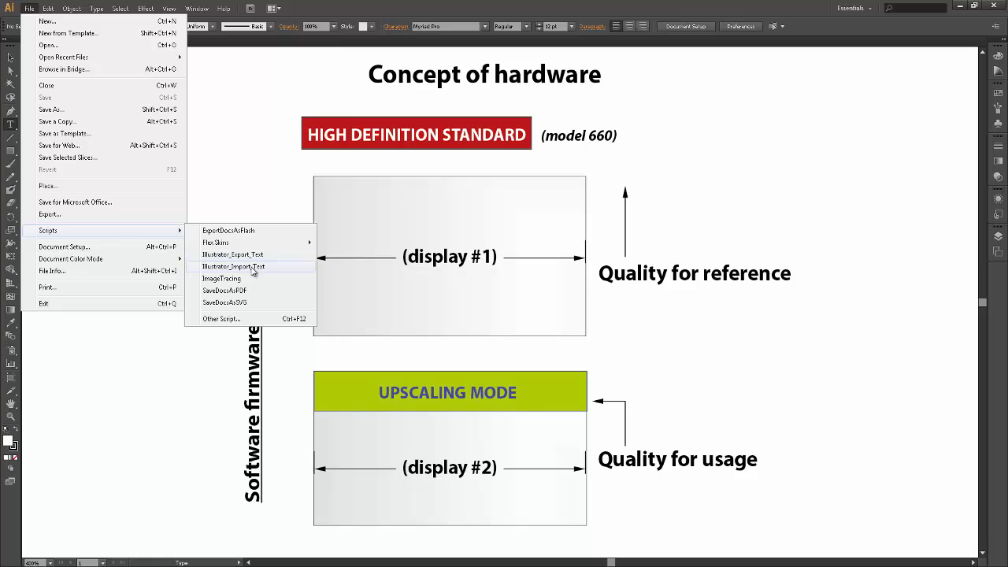
click(232, 267)
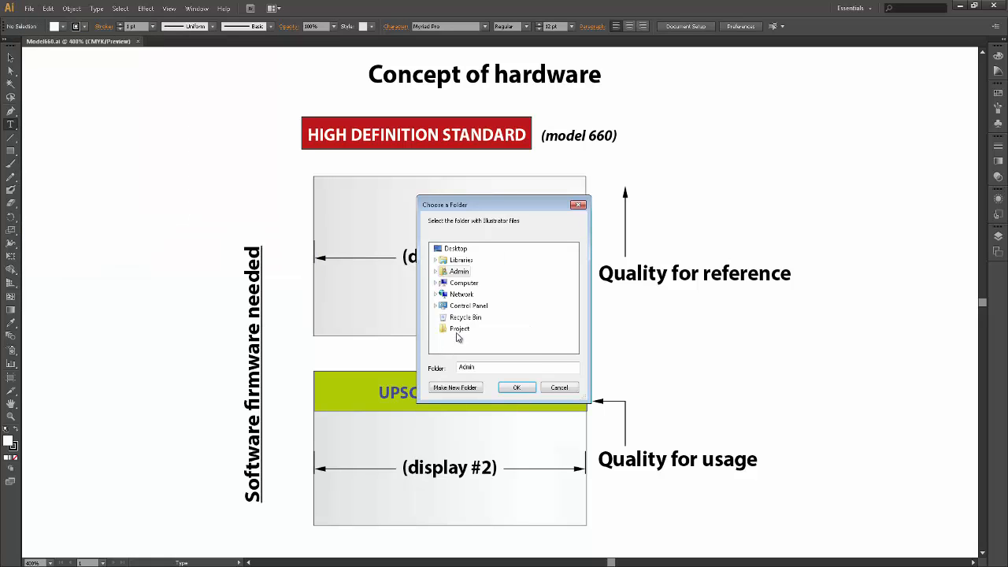
click(459, 328)
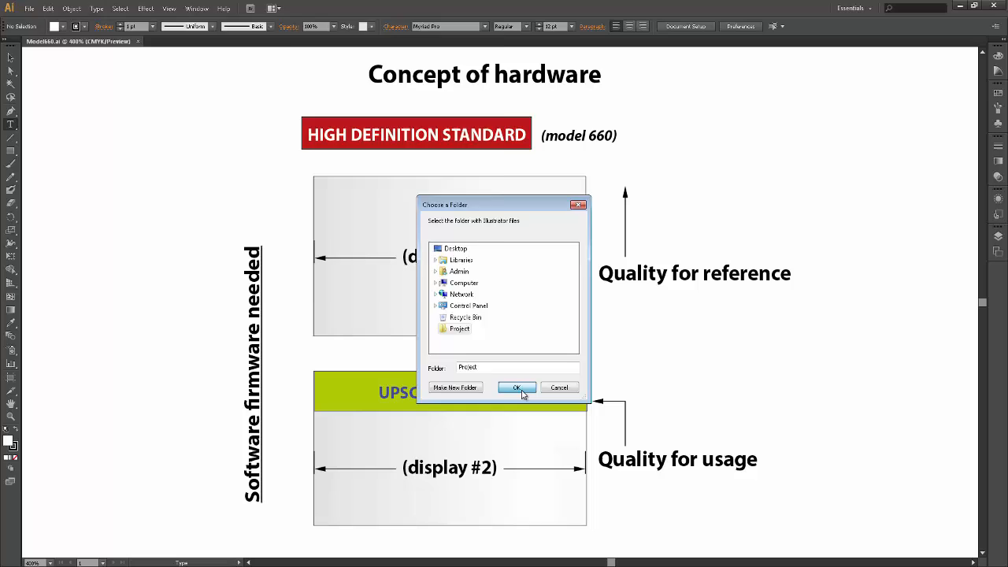
click(517, 386)
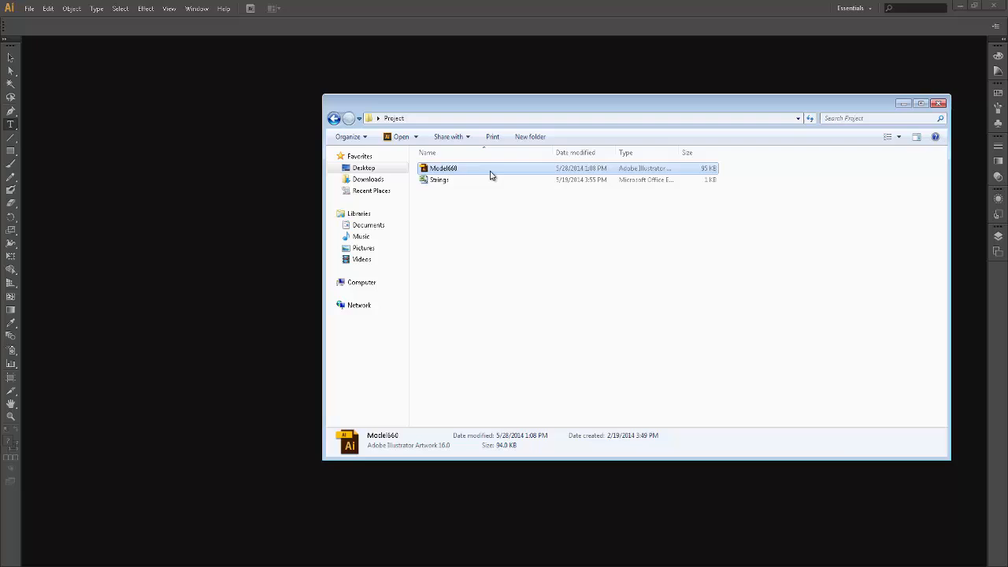
- Open the translated Model660 diagram and select the red title banner
double_click(443, 168)
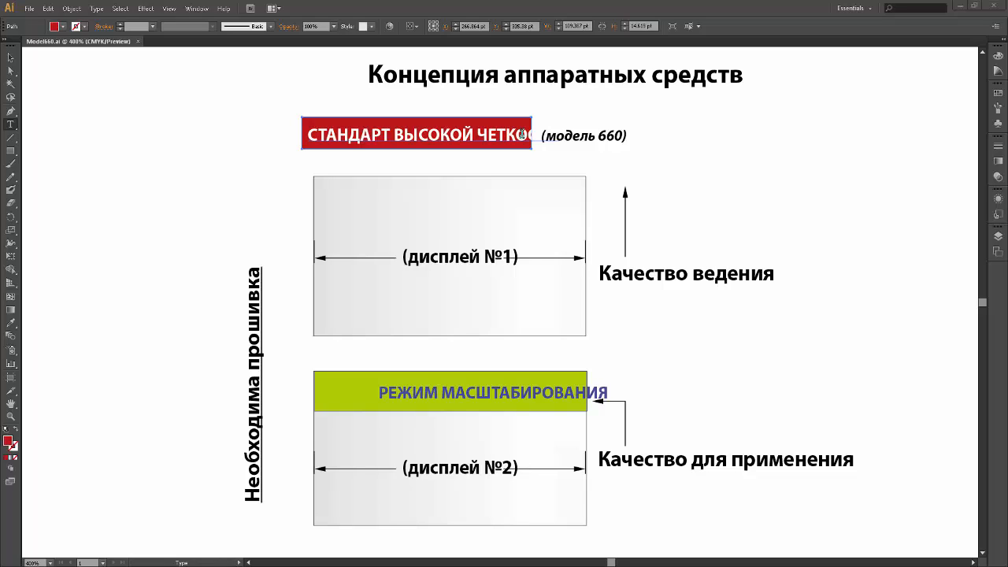
click(416, 134)
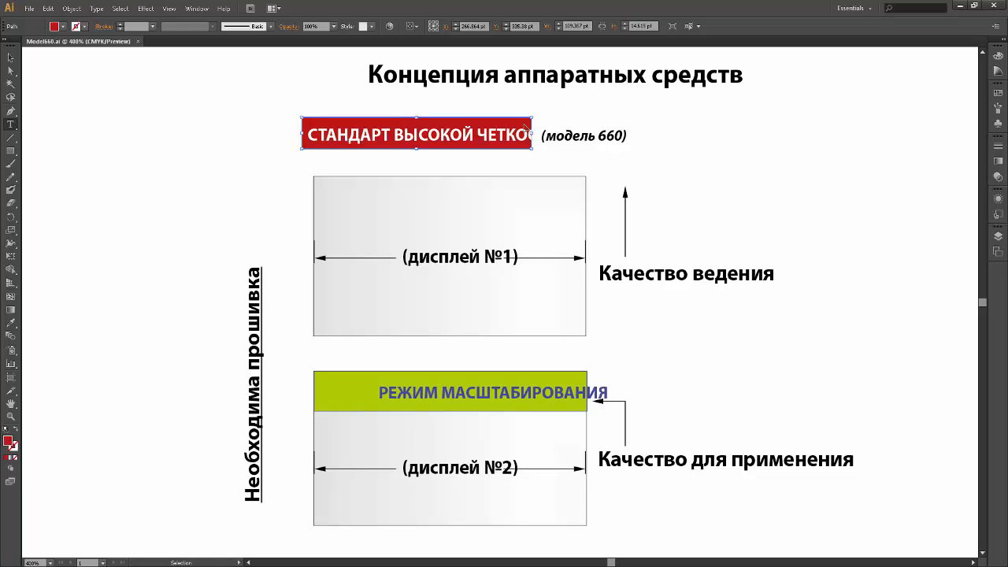